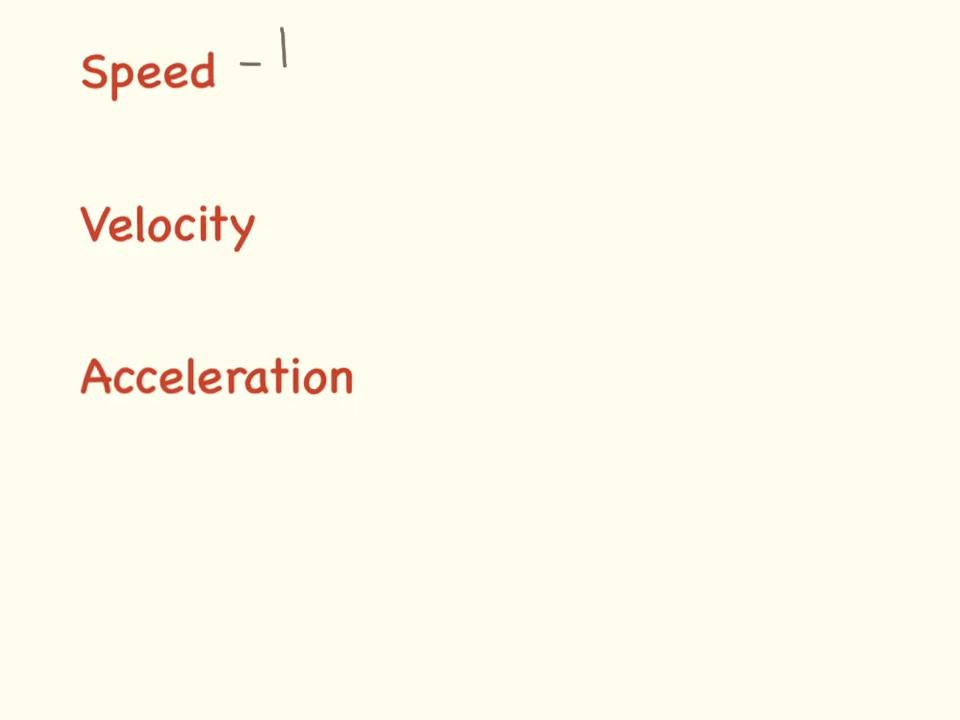
Handwrite a definition stroke to the right of the 'Speed' heading
left_click_drag(280, 70, 440, 70)
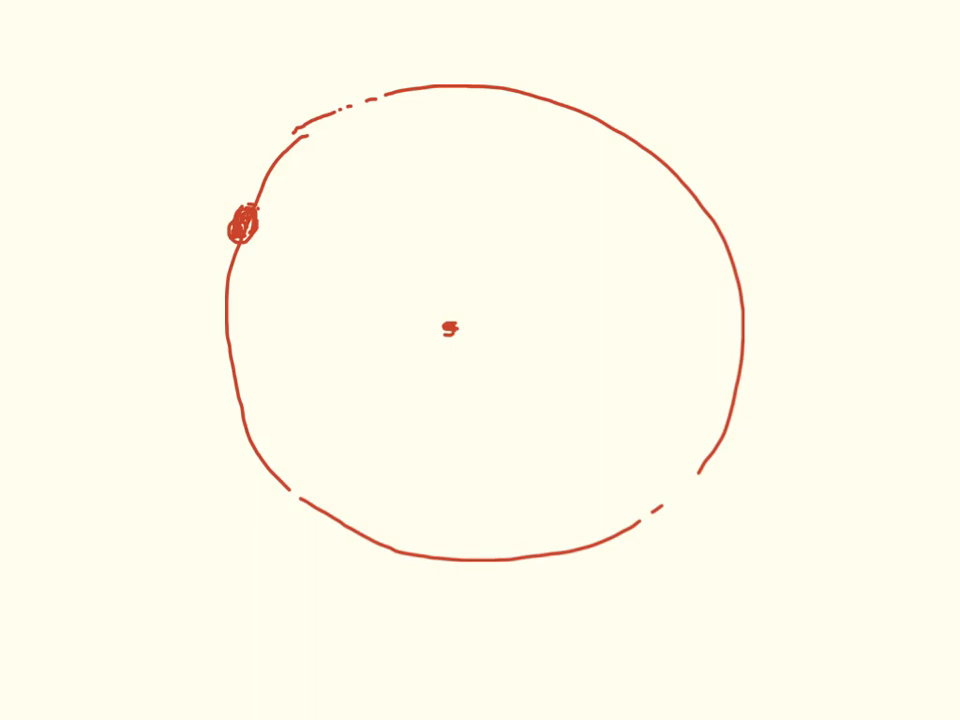
Draw a tangent arrow from the orbiting dot and label it 'speed' in green
left_click_drag(243, 223, 193, 315)
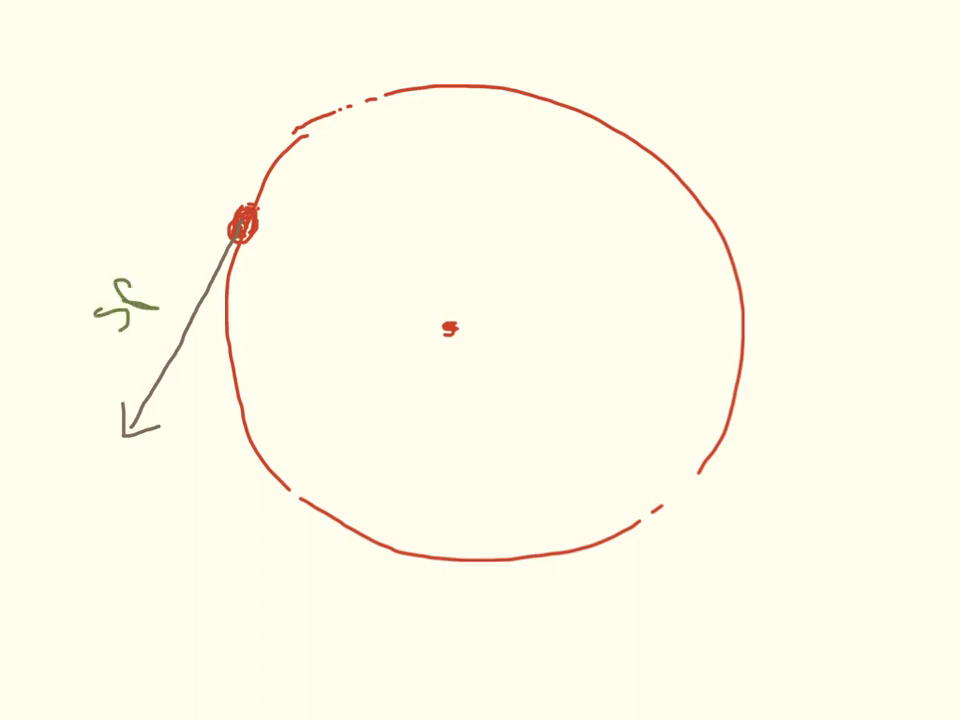
type("speed")
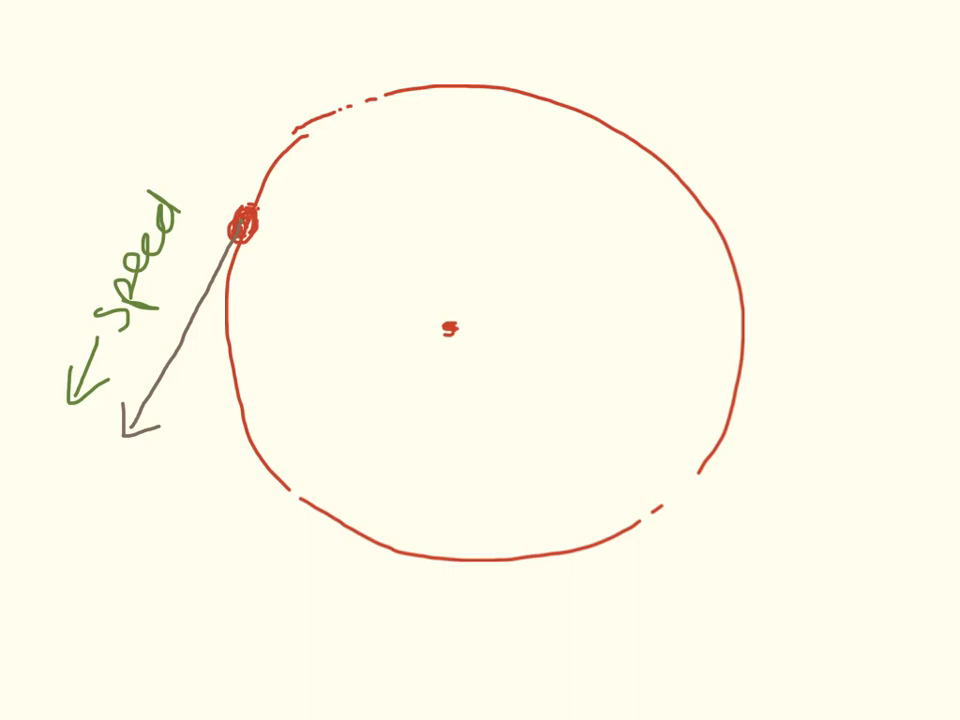
Draw an inward force arrow, mark a lower position on the circle, and draw its tangent arrow
left_click_drag(248, 232, 345, 283)
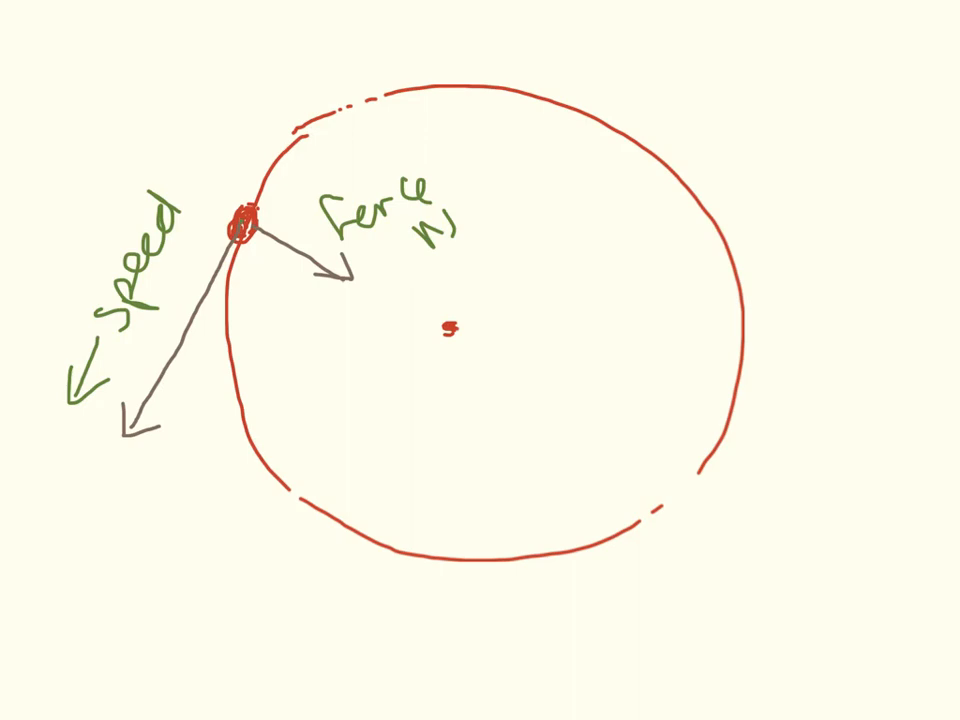
left_click(120, 438)
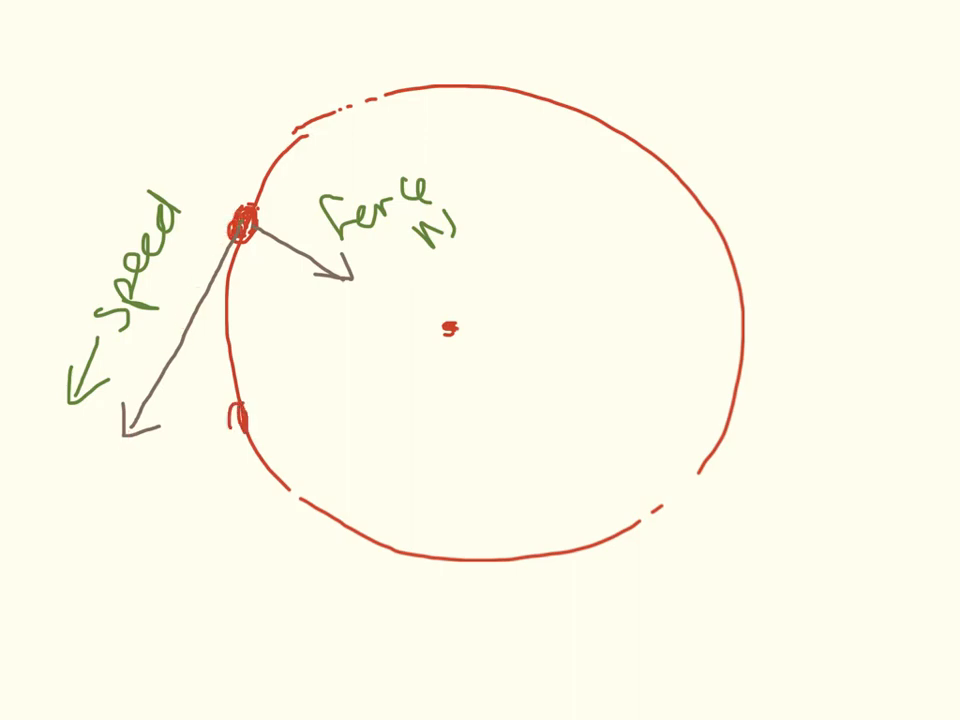
left_click_drag(235, 420, 320, 615)
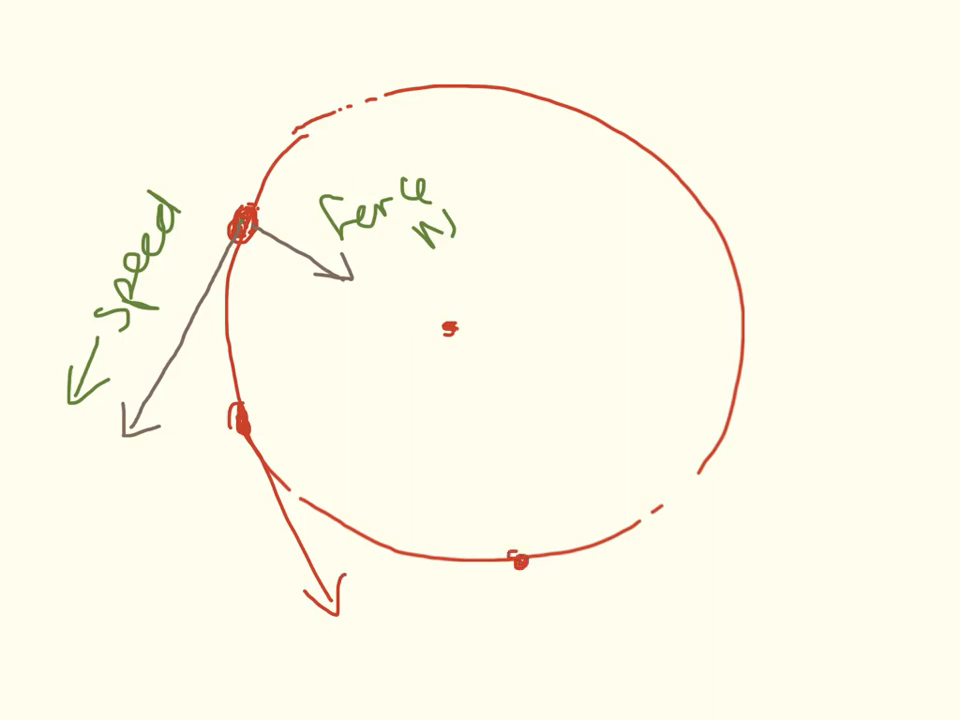
left_click_drag(520, 560, 700, 565)
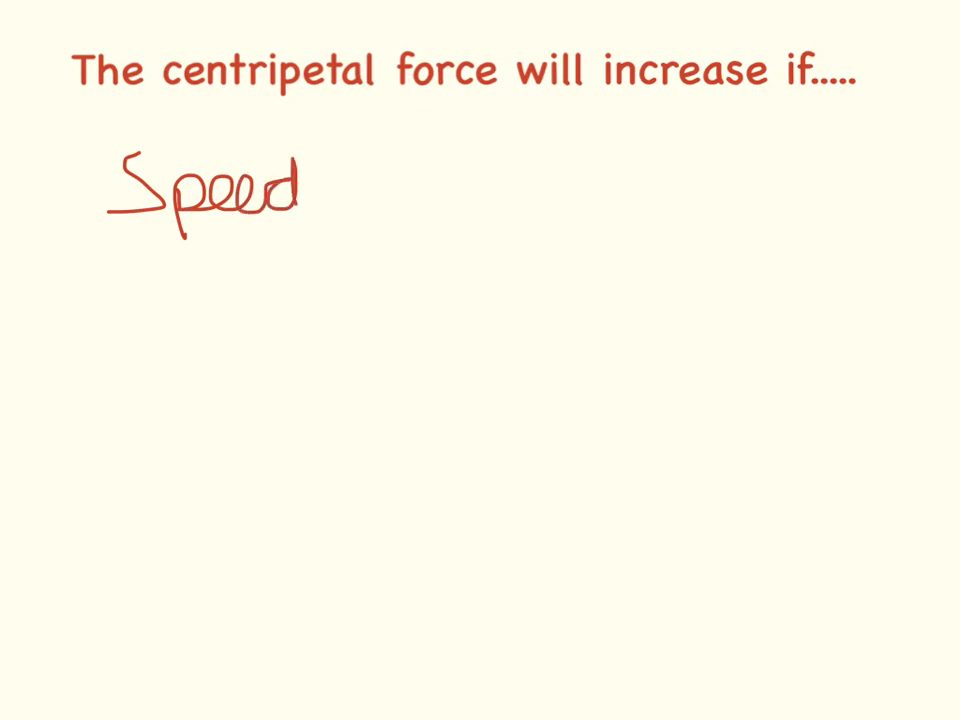
Write 'Speed - faster' under the heading and draw a vertical string with a weight
type("-fas")
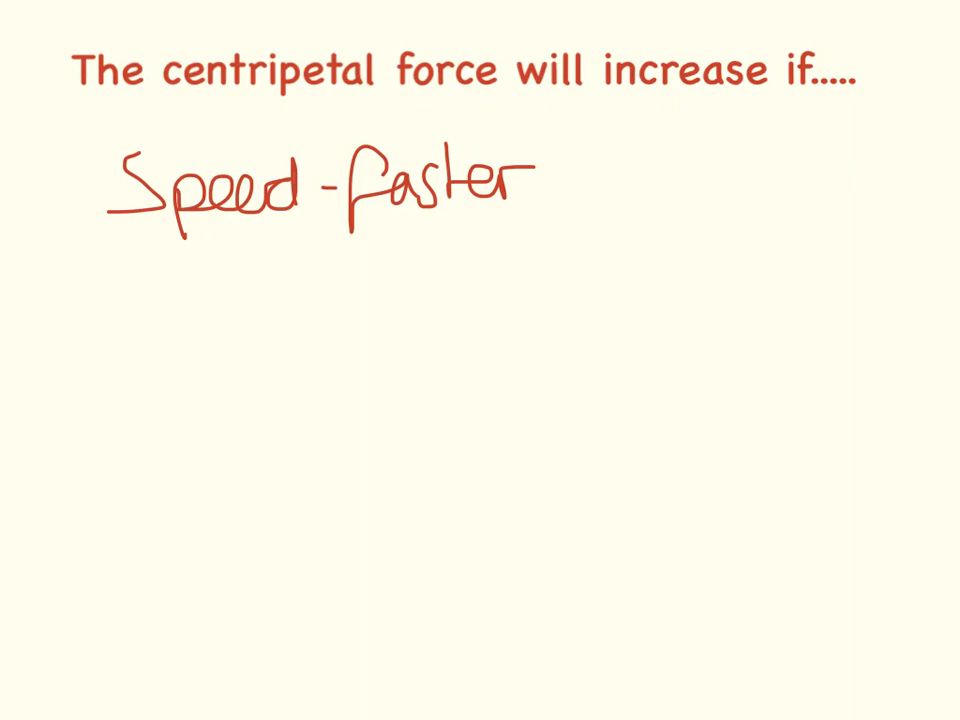
left_click_drag(115, 350, 115, 400)
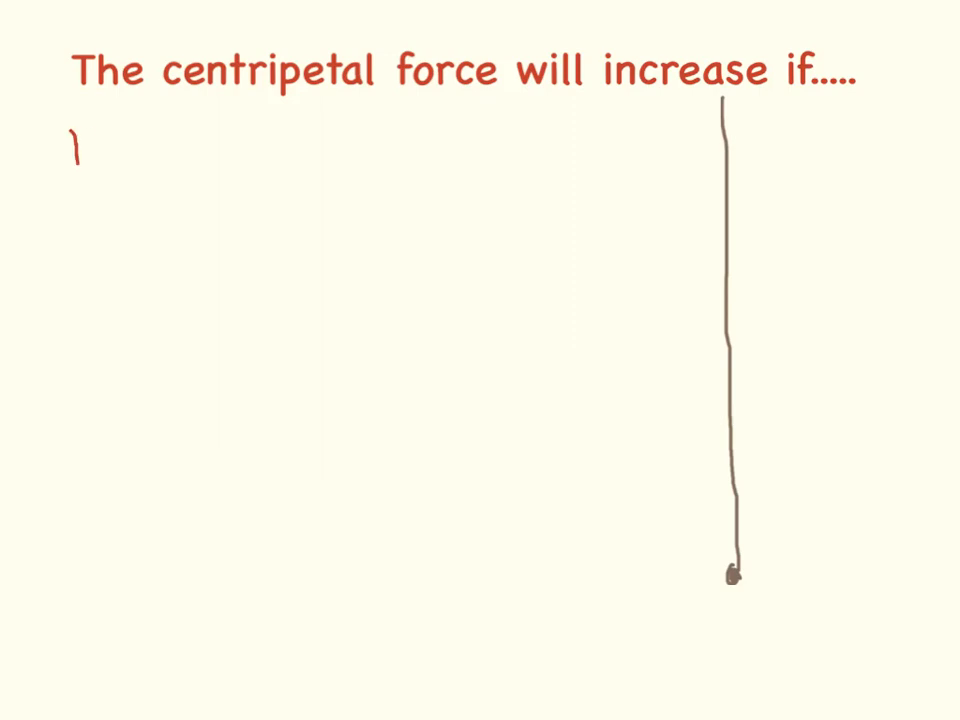
Write 'radius - Smaller' and sketch a red swing arc beside the hanging string
type("radi")
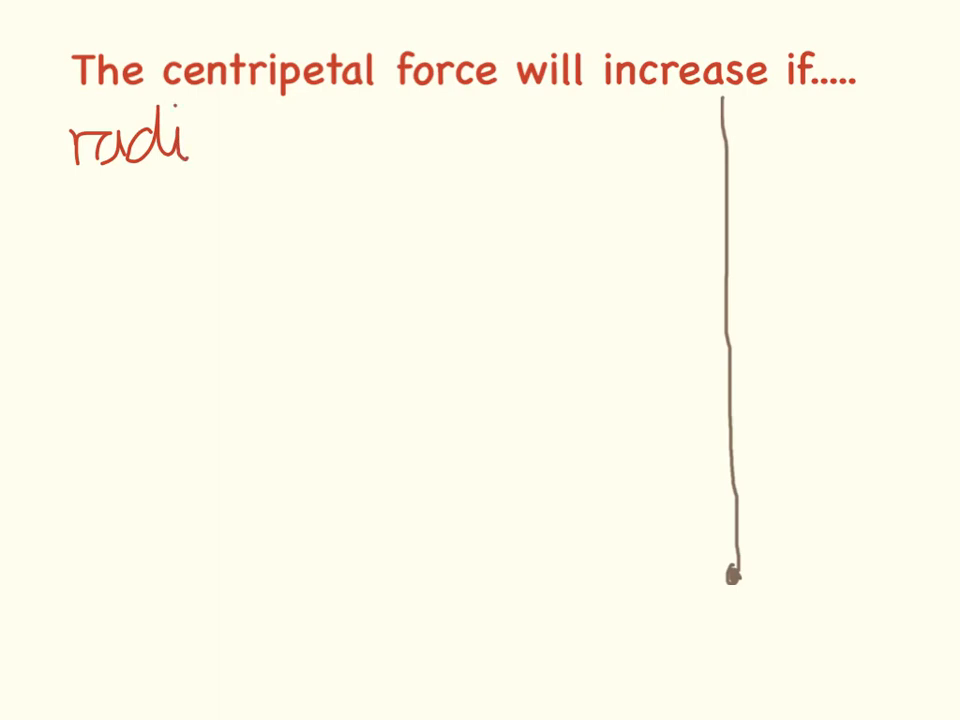
type("ius -S")
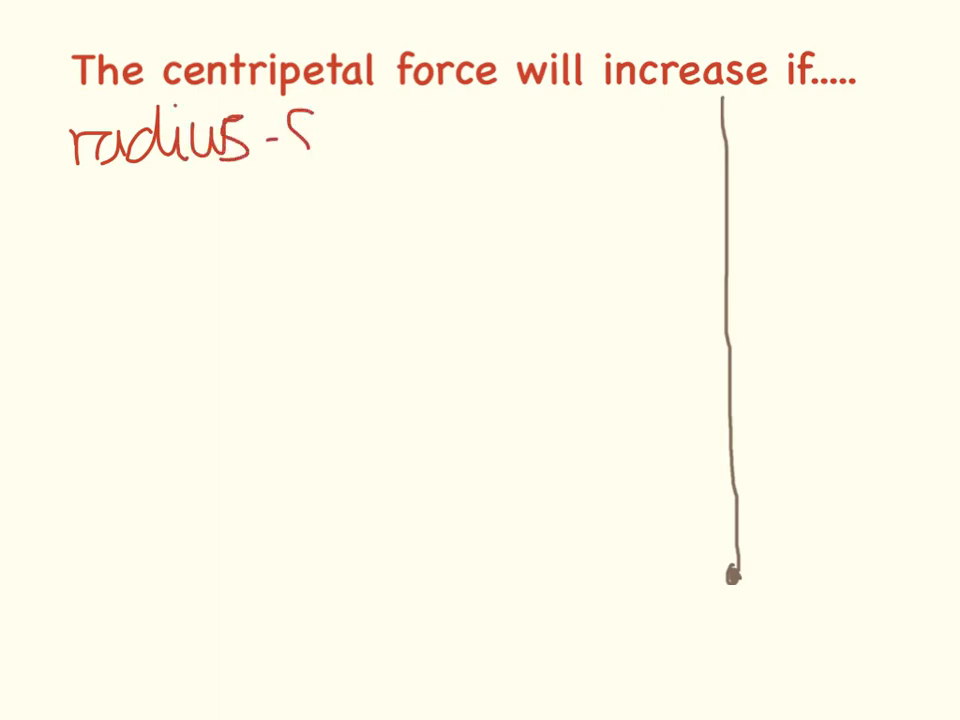
type("maller")
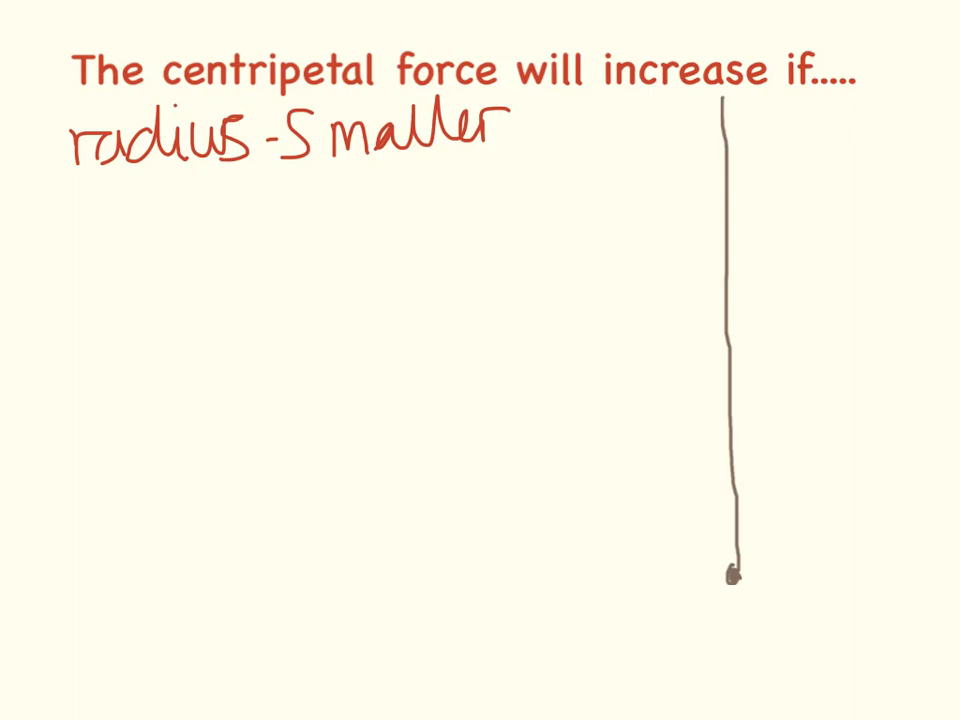
left_click_drag(688, 444, 728, 444)
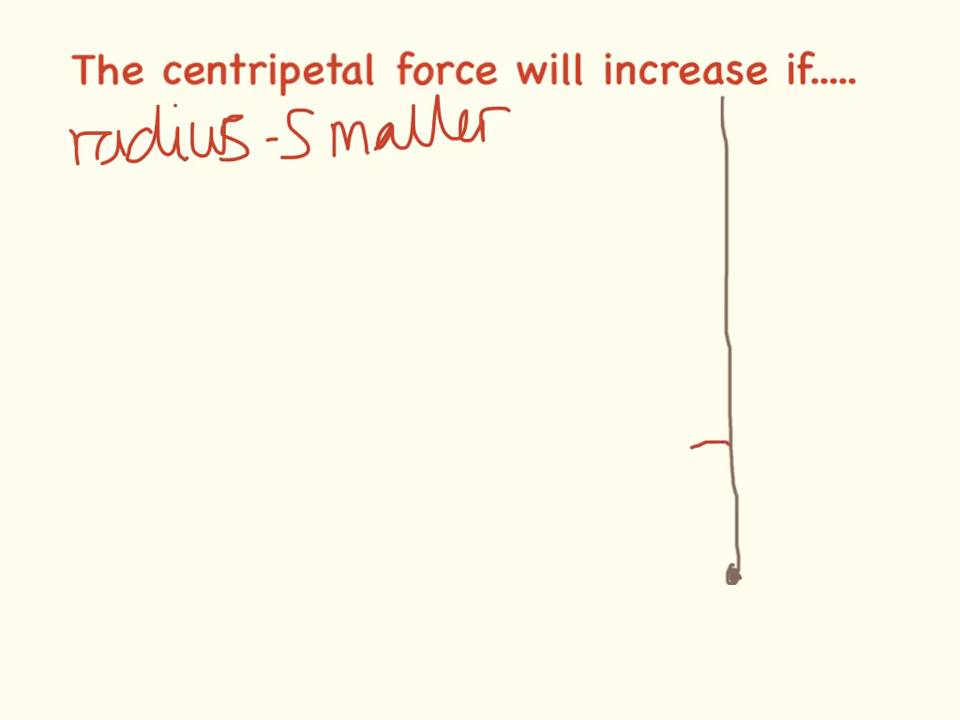
left_click_drag(720, 442, 650, 470)
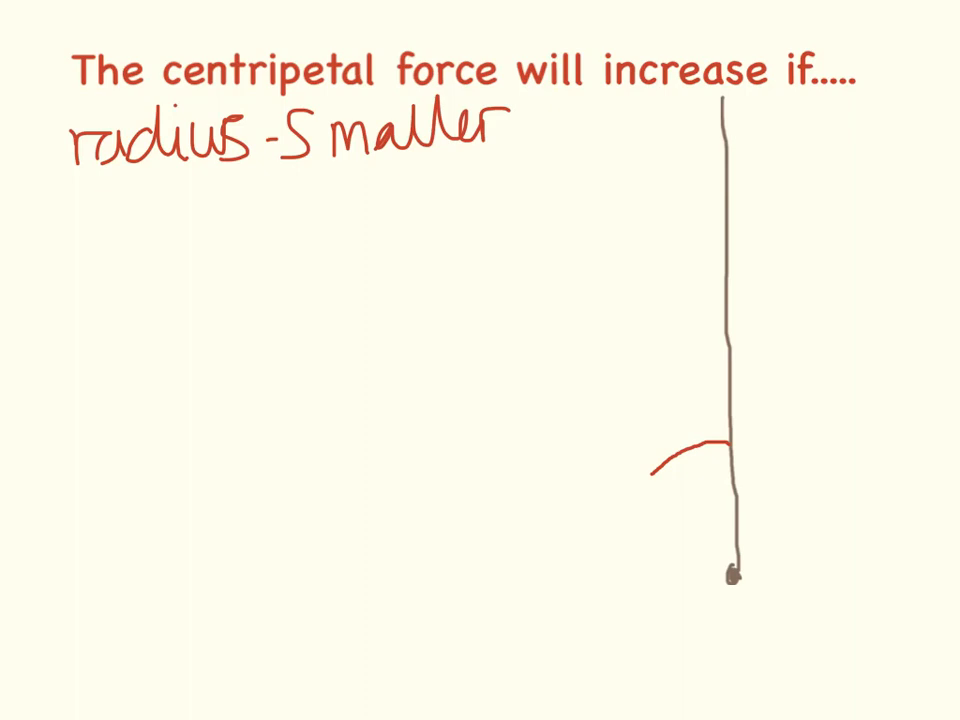